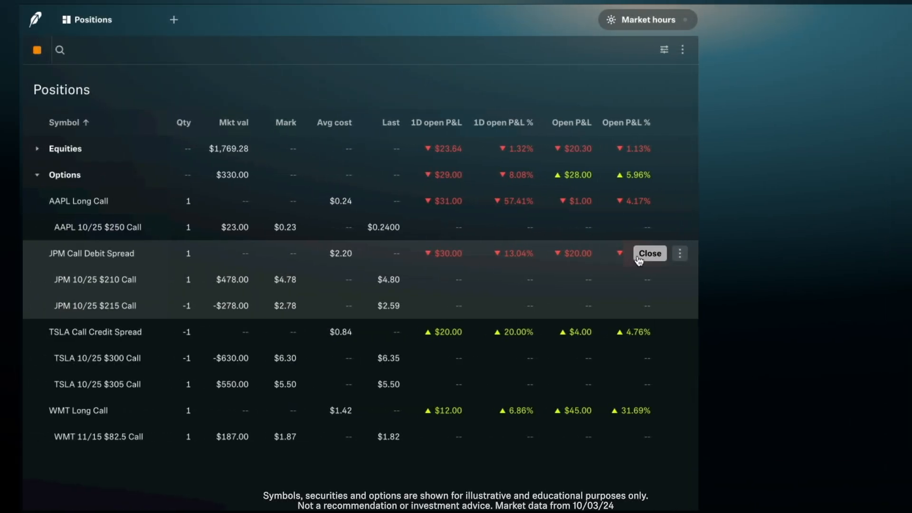
Step: Start a closing order for the JPM call debit spread: sell the $210 call, buy back the $215 call
left_click(650, 252)
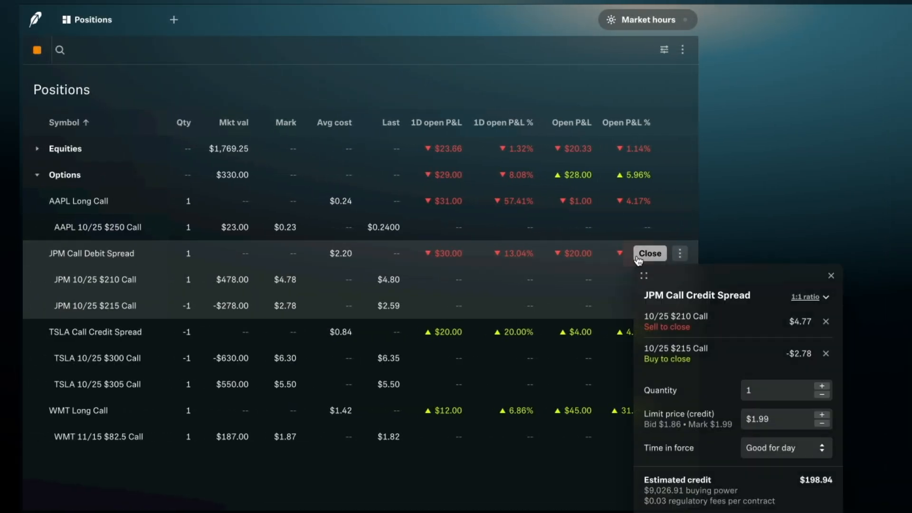